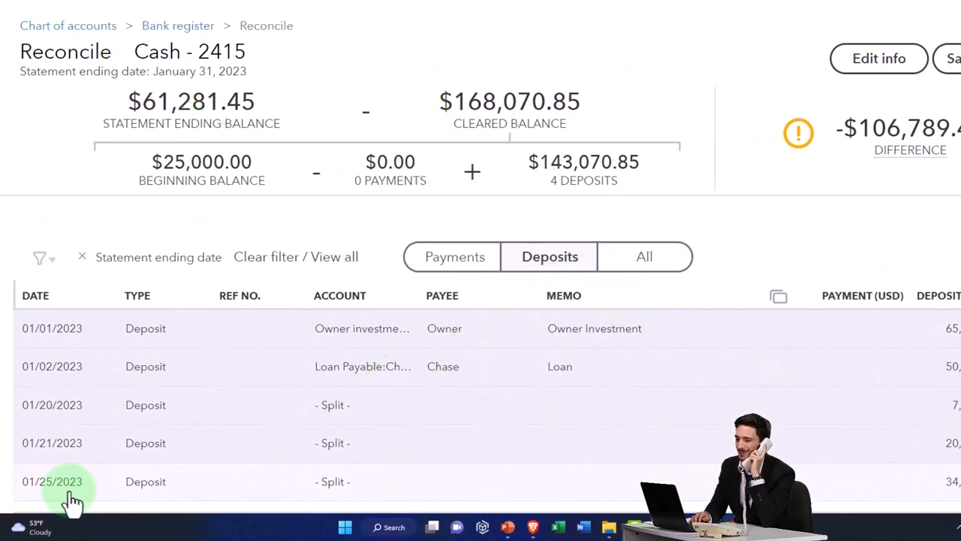
pyautogui.moveTo(163, 514)
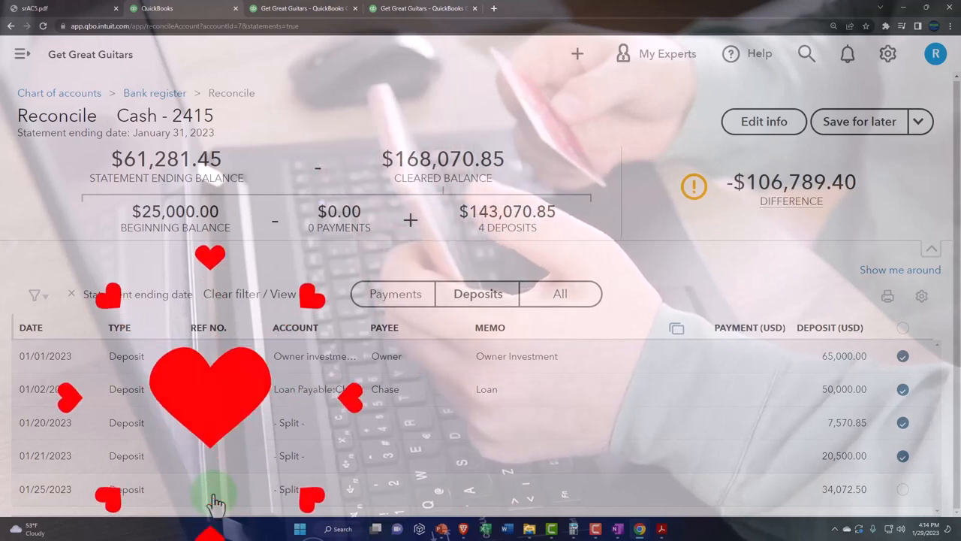
pyautogui.moveTo(803, 511)
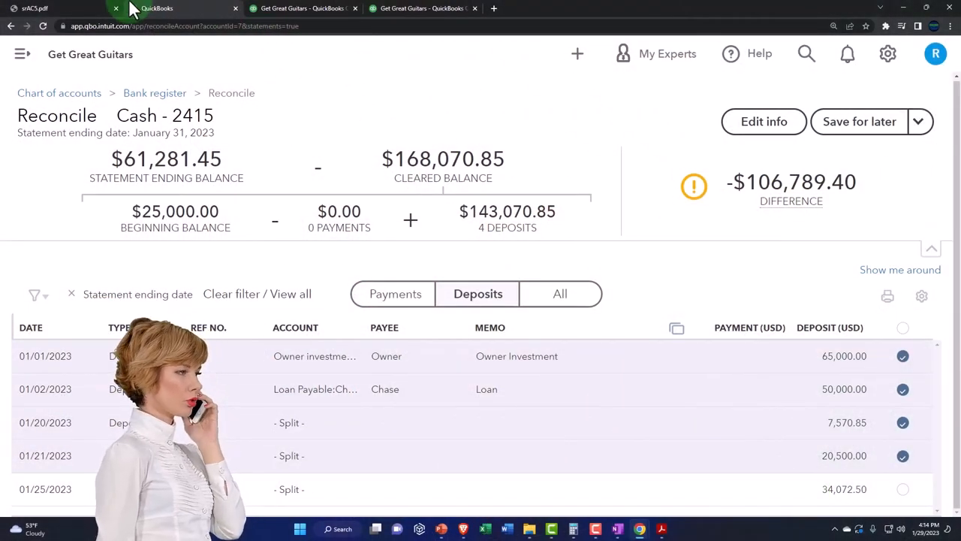
# Review the reconciliation report PDF listing cleared deposits and uncleared checks
pyautogui.click(43, 9)
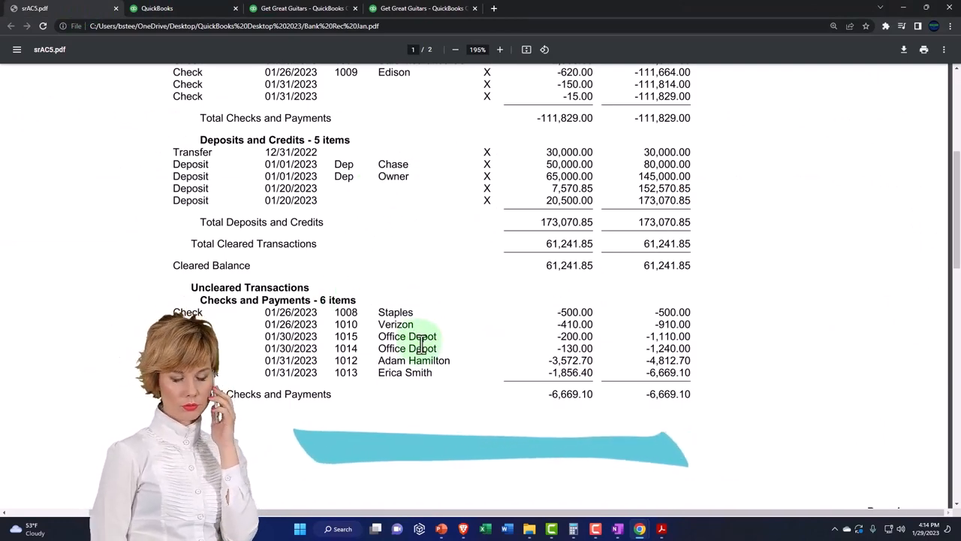
pyautogui.scroll(-3)
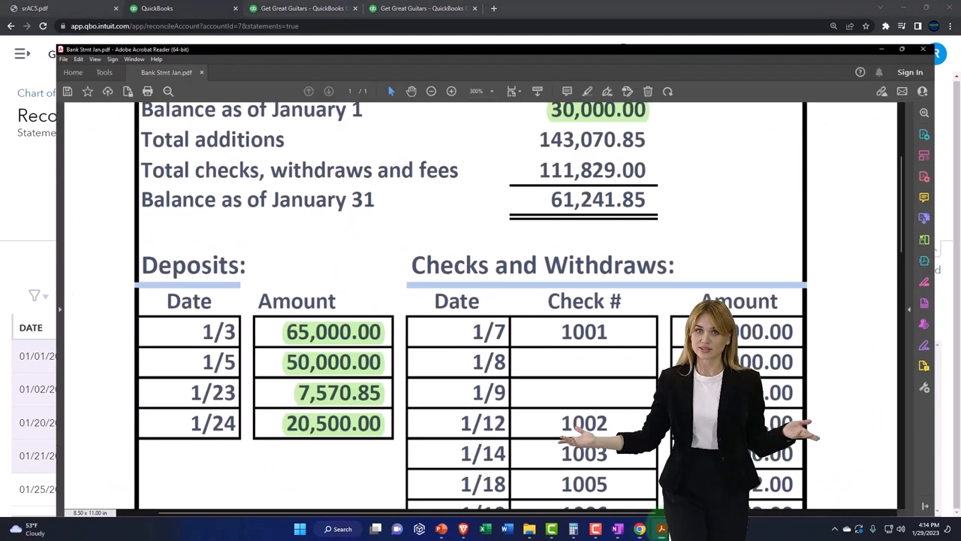
# Maximize the January bank statement to check deposits, then return to the QuickBooks Reconcile screen
pyautogui.click(899, 48)
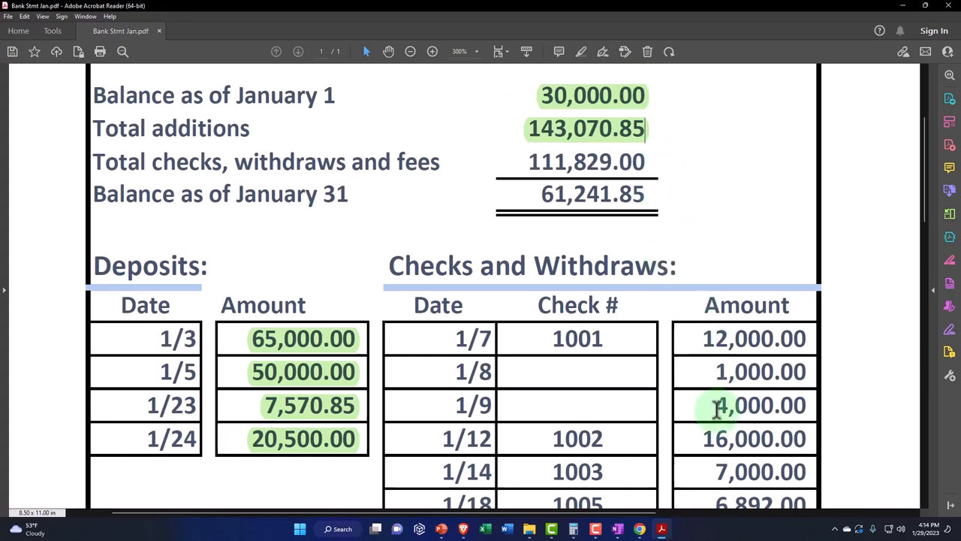
pyautogui.click(162, 9)
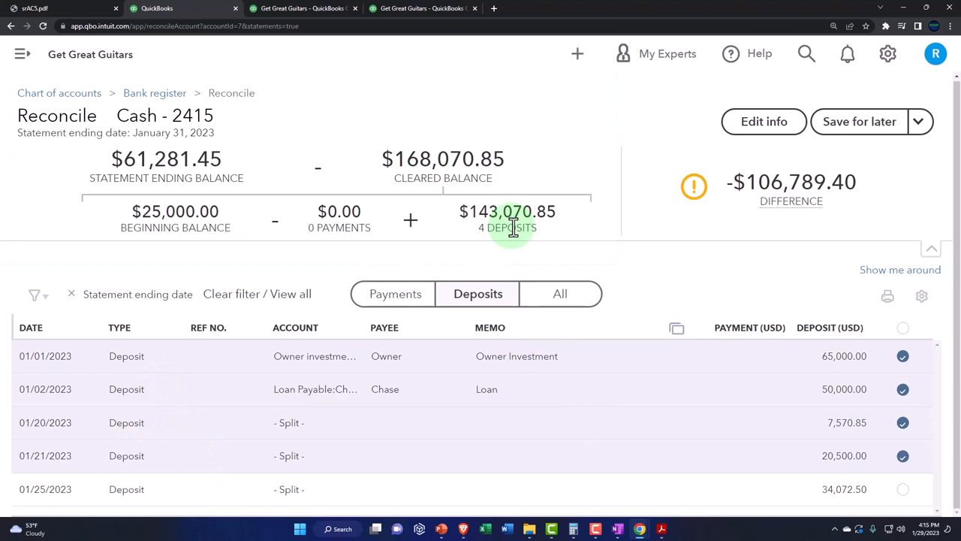
pyautogui.moveTo(754, 498)
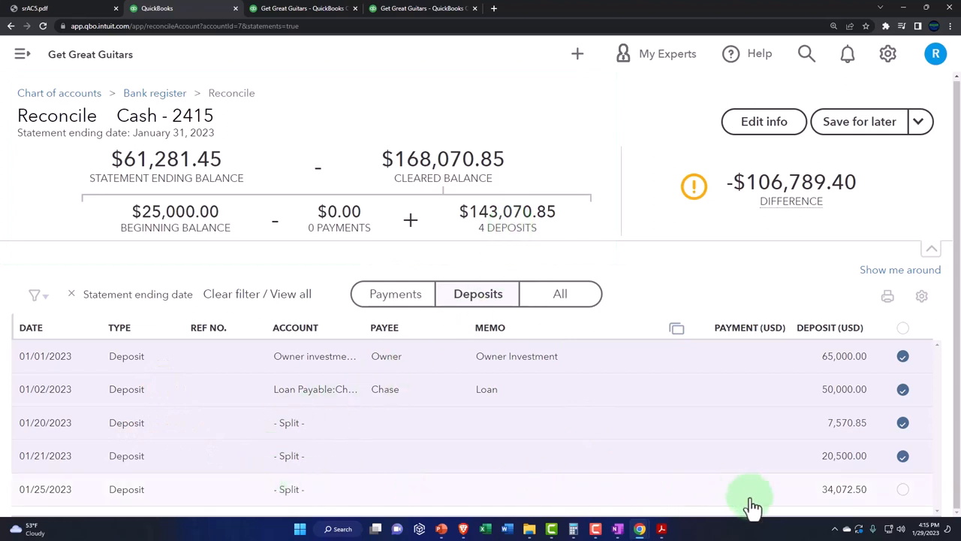